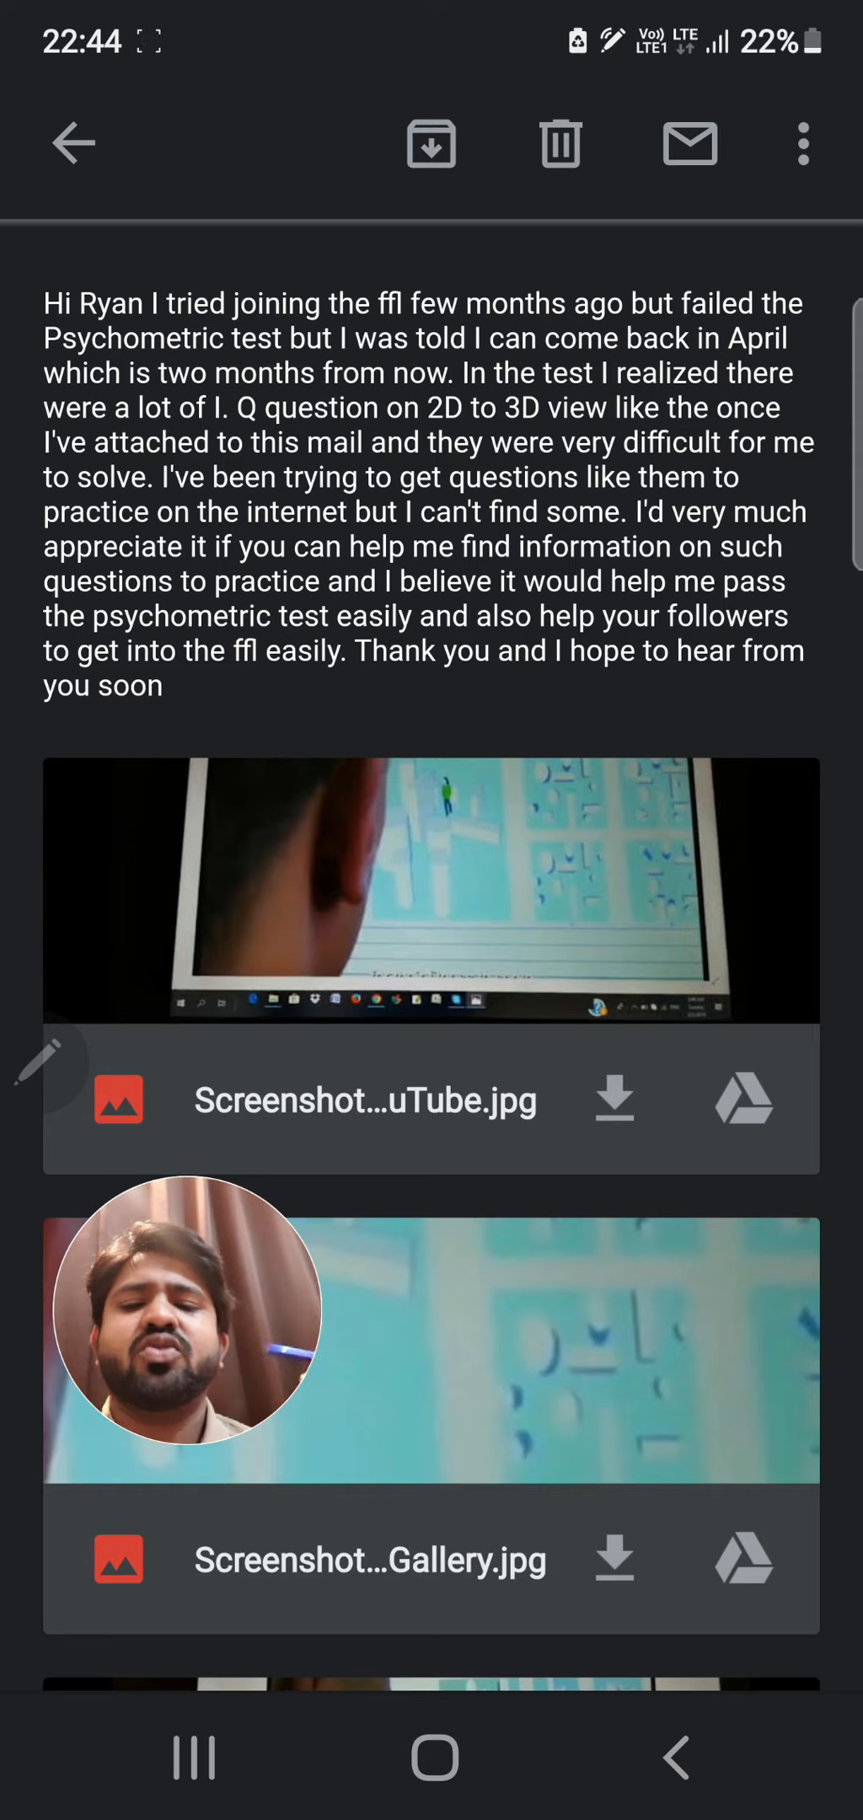
Scroll past the viewer's email and screenshots to the "Yes, I confirm." reply with Psychometric 2 PDF.pdf
{"action": "scroll", "scroll_direction": "down", "scroll_amount": 3}
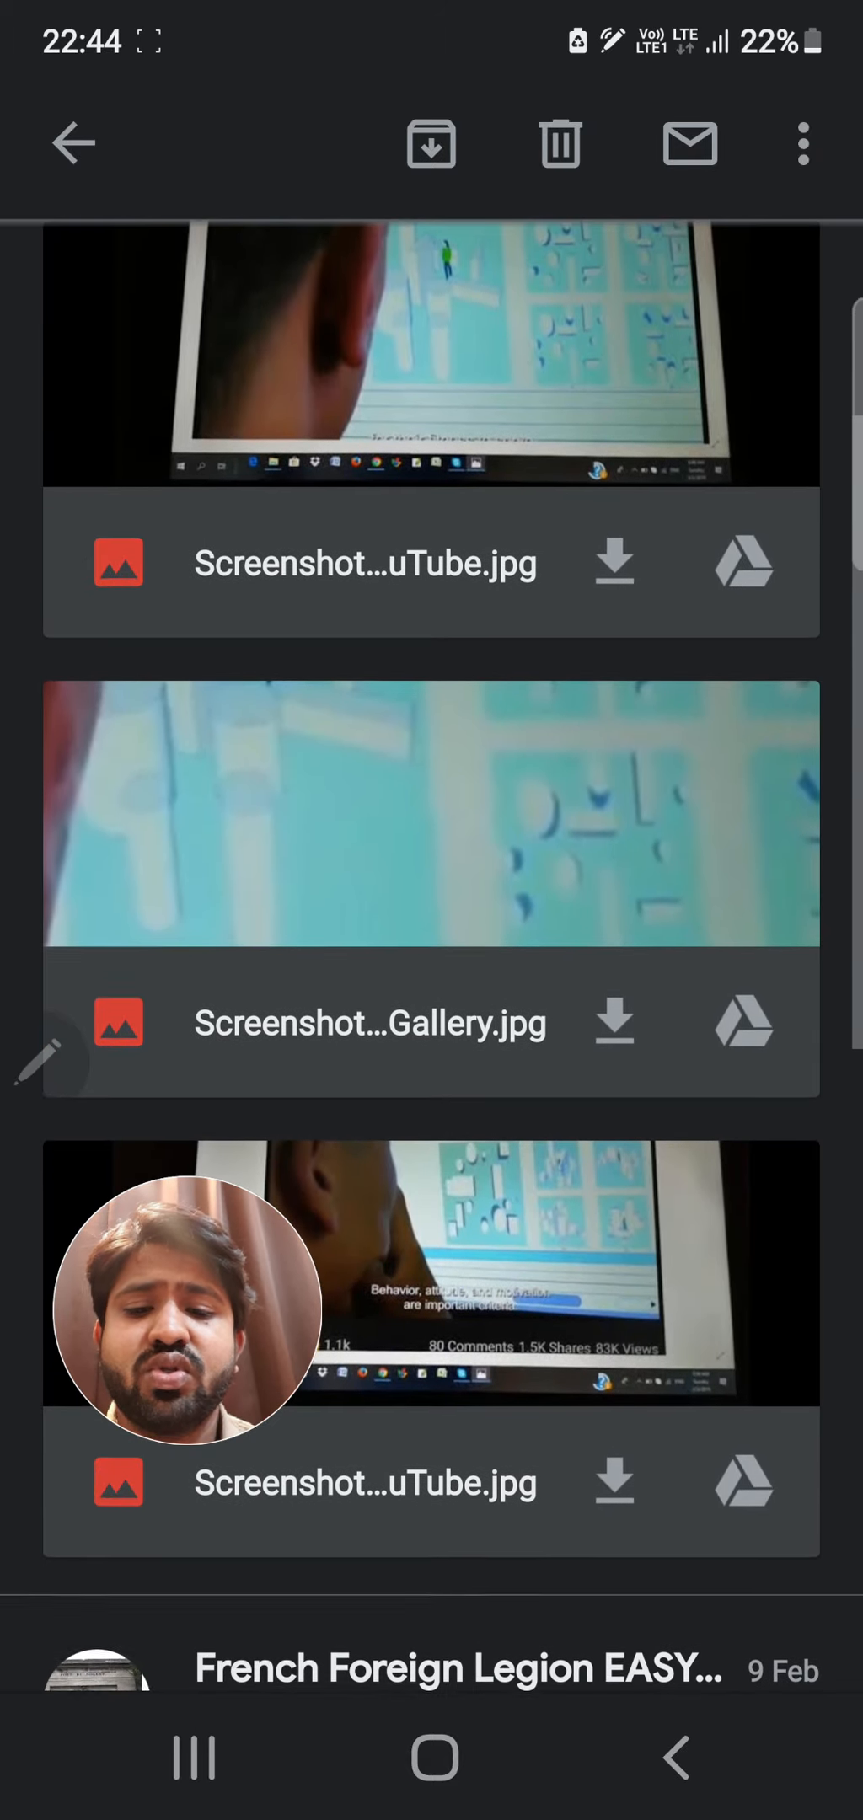
{"action": "scroll", "scroll_direction": "down", "scroll_amount": 3}
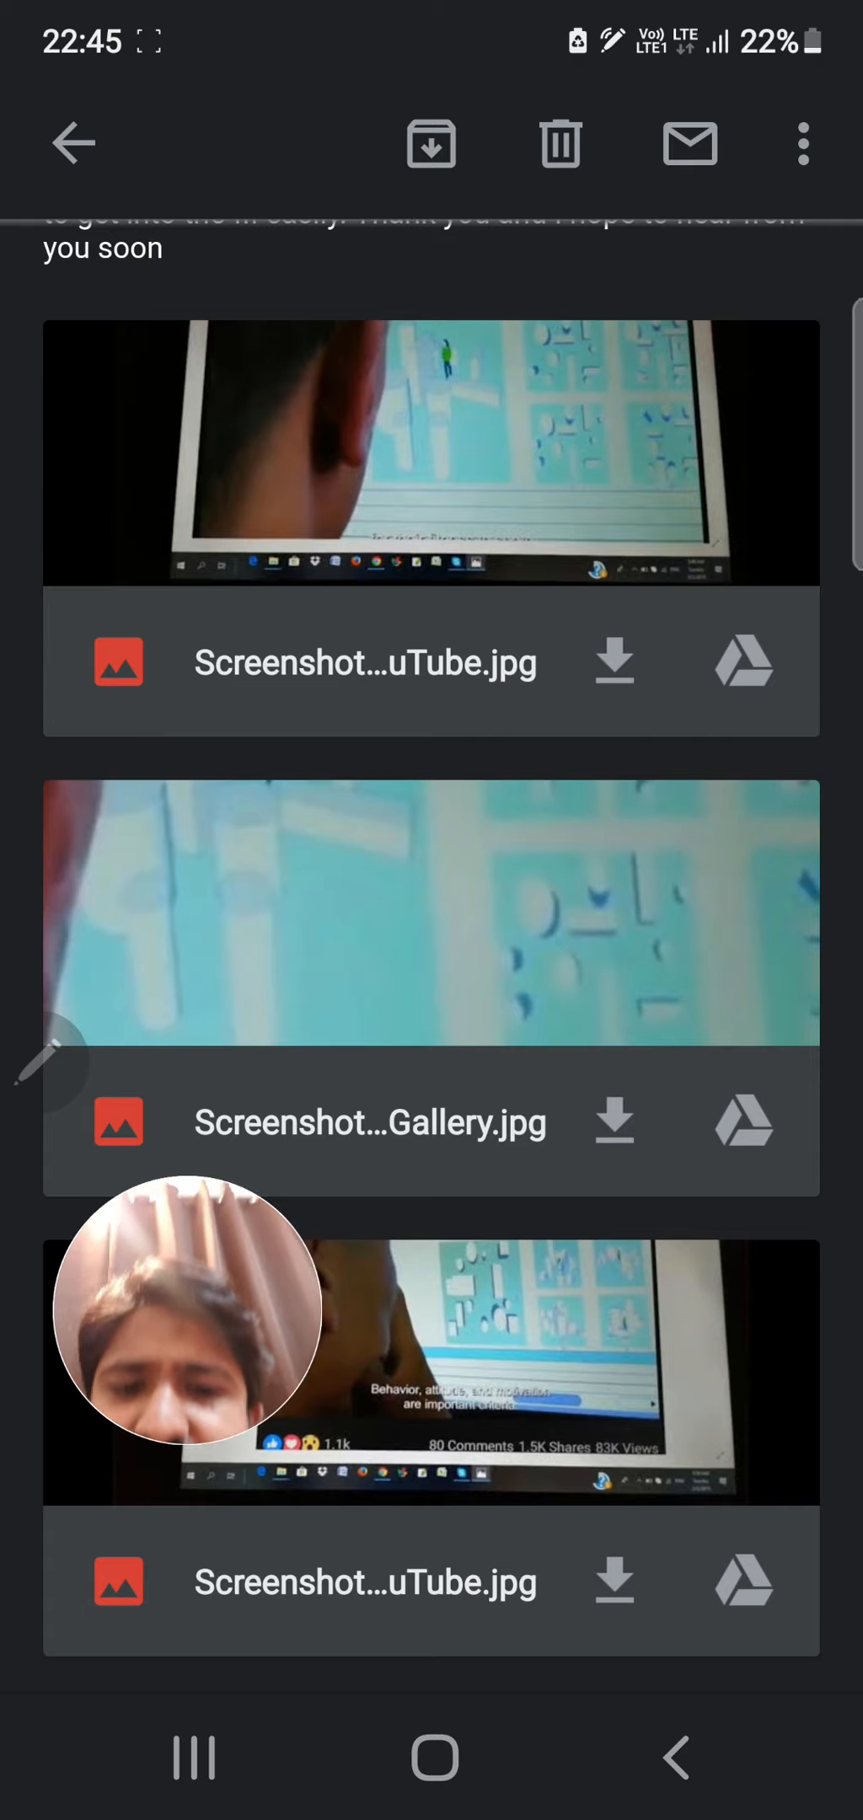
{"action": "scroll", "scroll_direction": "down", "scroll_amount": 3}
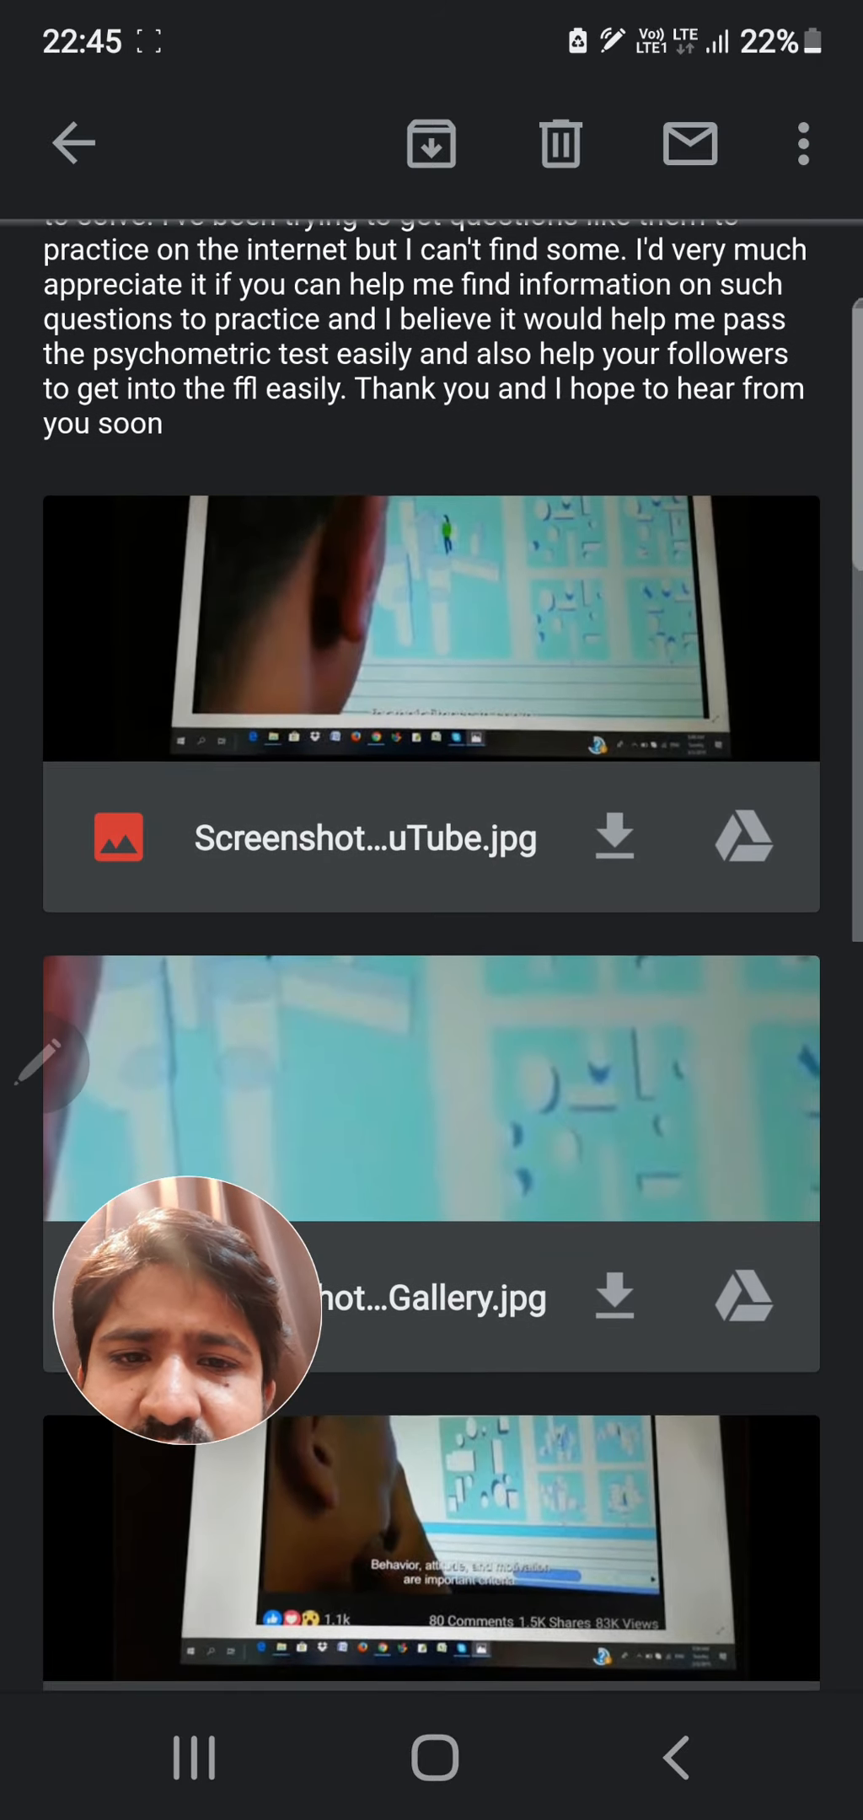
{"action": "scroll", "scroll_direction": "down", "scroll_amount": 3}
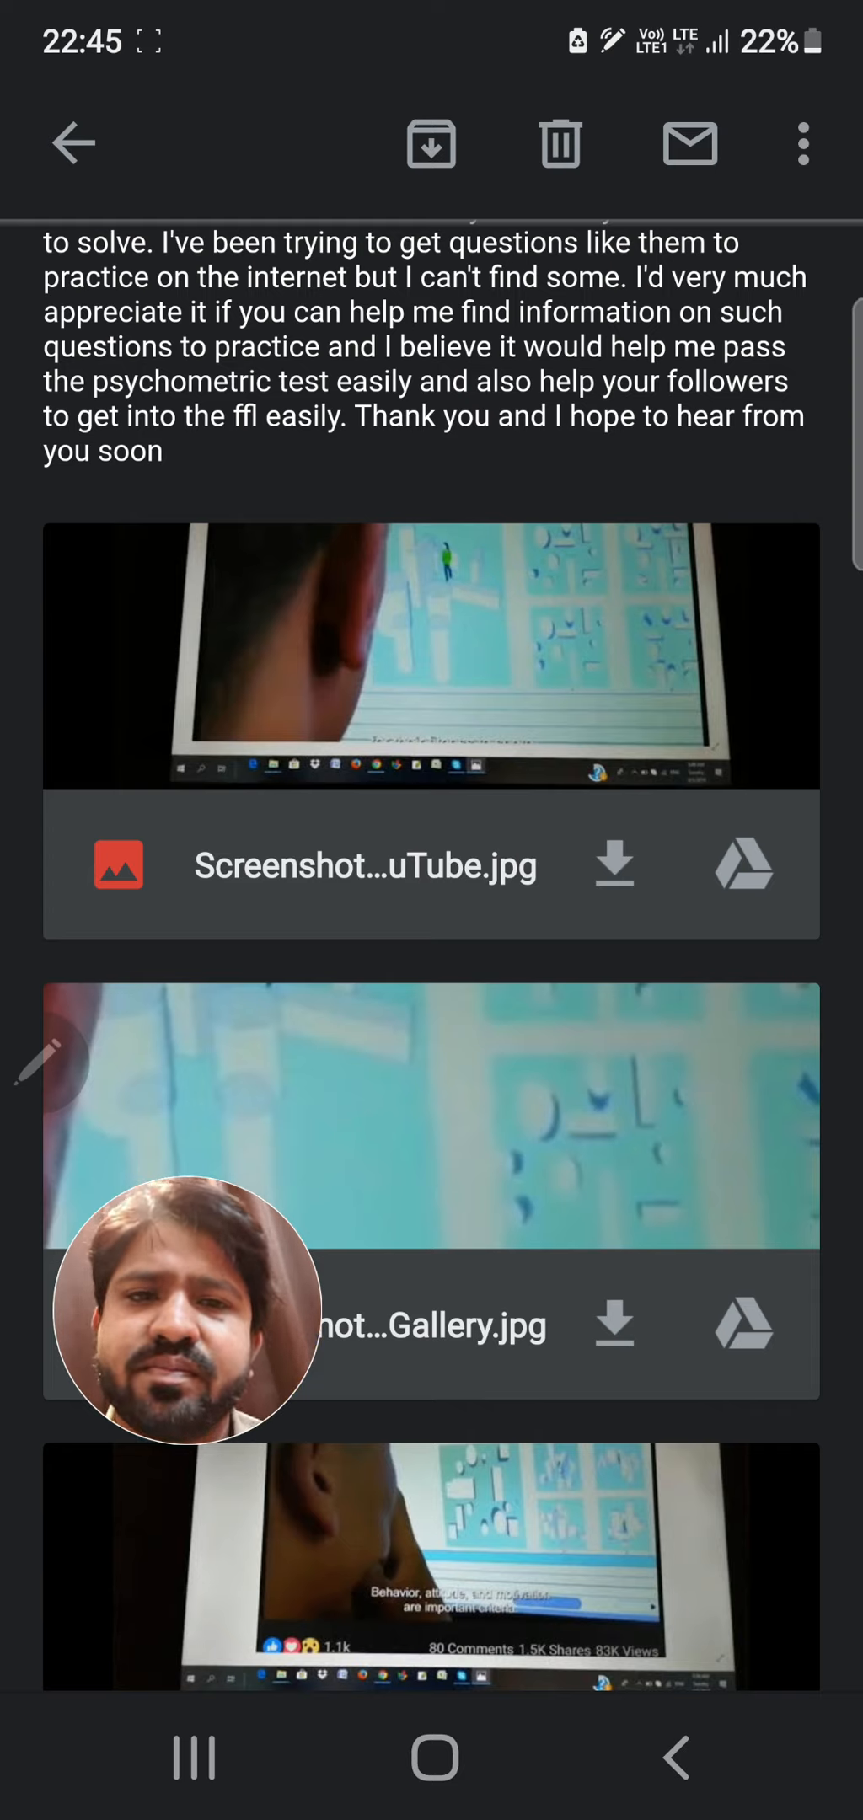
{"action": "scroll", "scroll_direction": "down", "scroll_amount": 3}
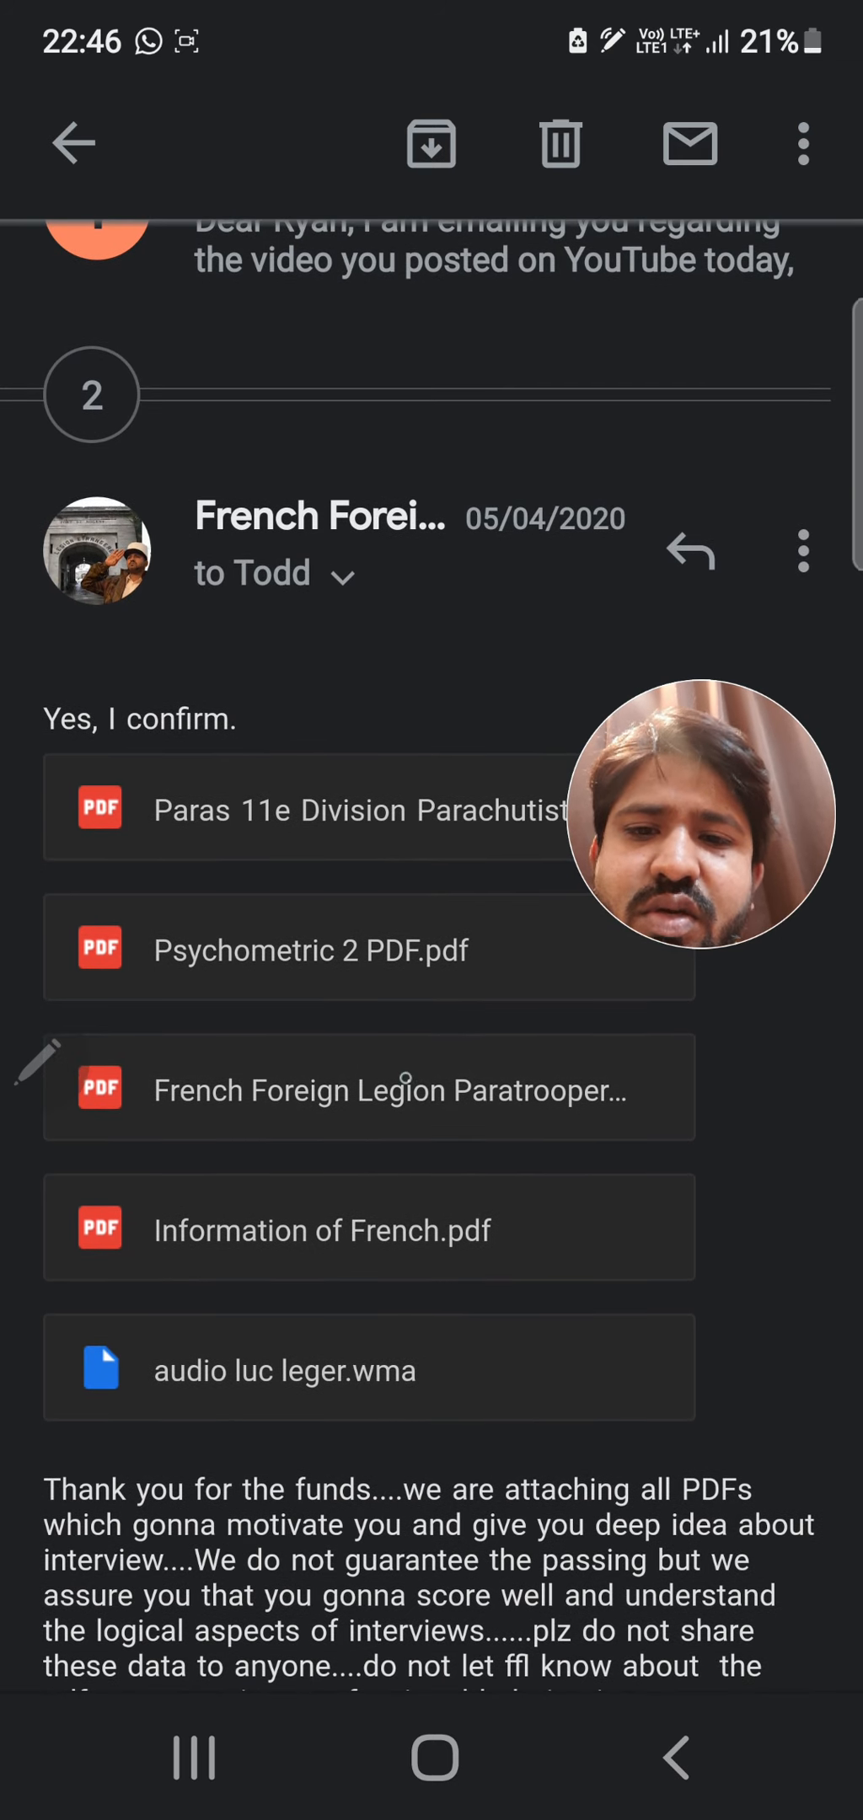
Scroll to read the reply text about funds, practising with the PDFs and interview notes
{"action": "scroll", "scroll_direction": "down", "scroll_amount": 3}
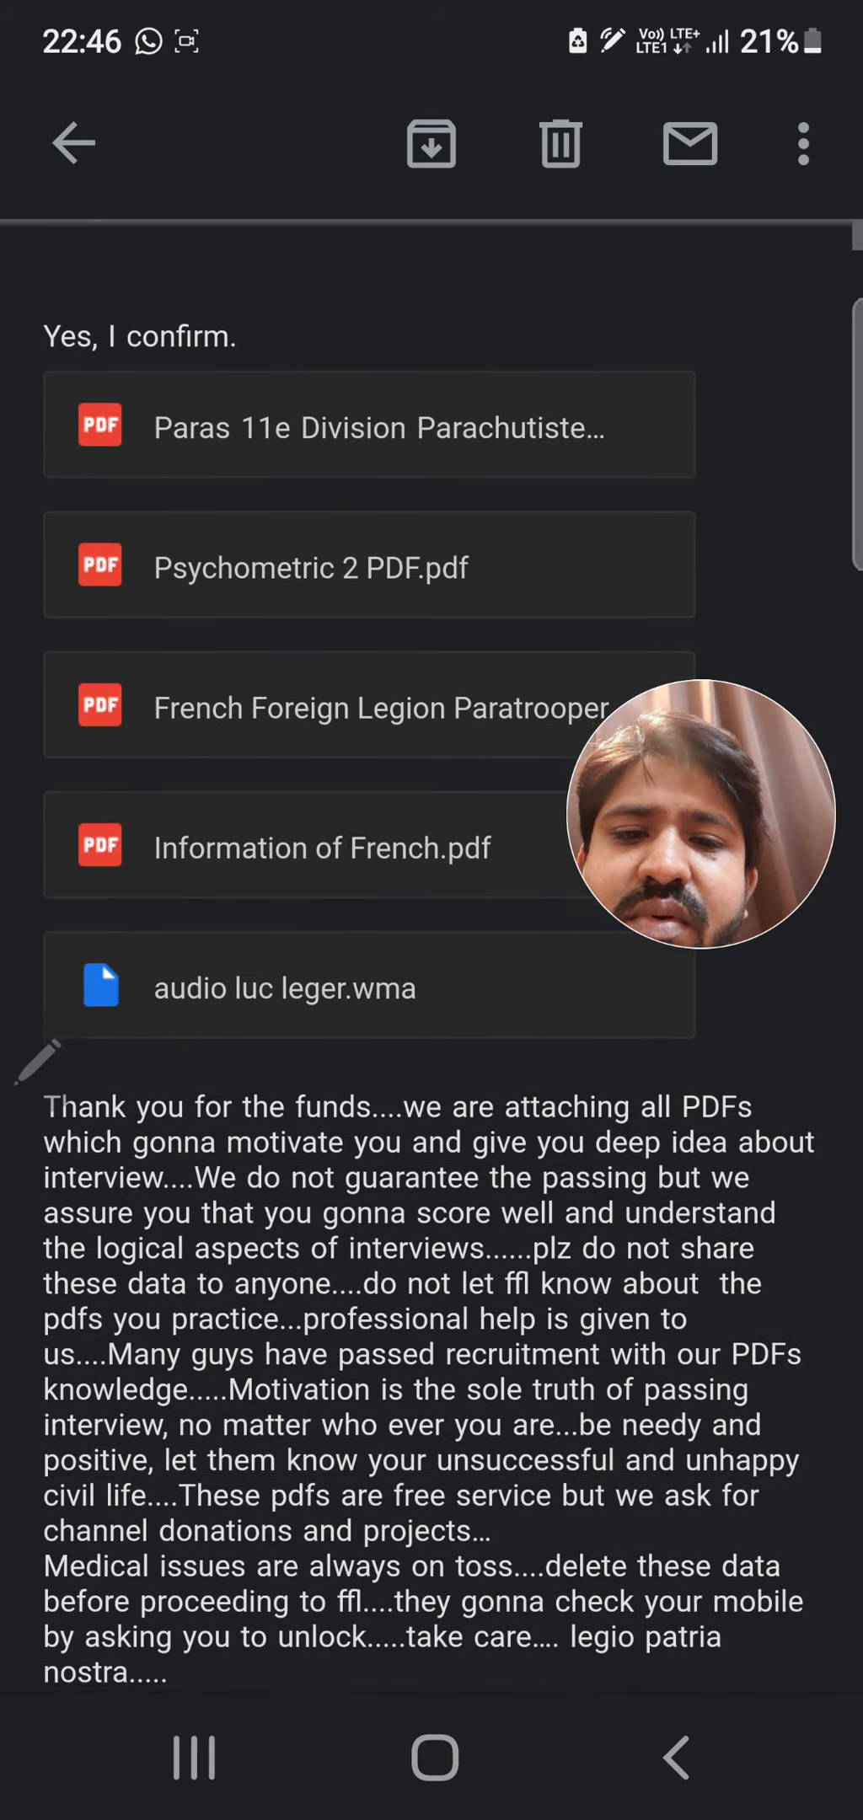
{"action": "scroll", "scroll_direction": "down", "scroll_amount": 3}
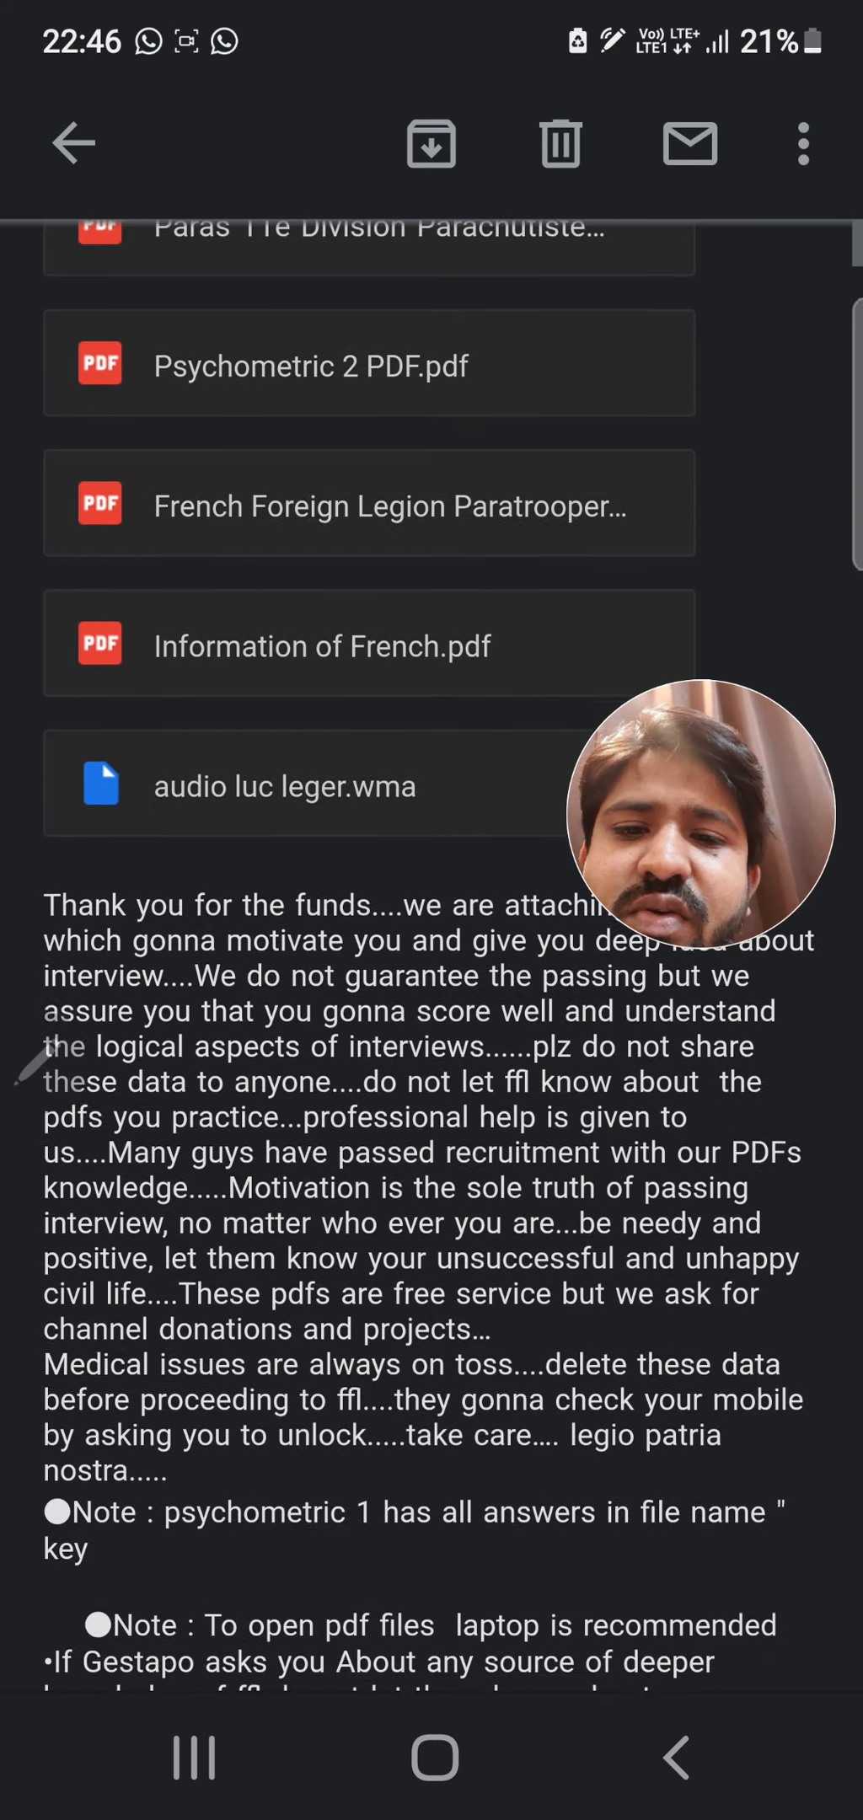
{"action": "scroll", "scroll_direction": "down", "scroll_amount": 3}
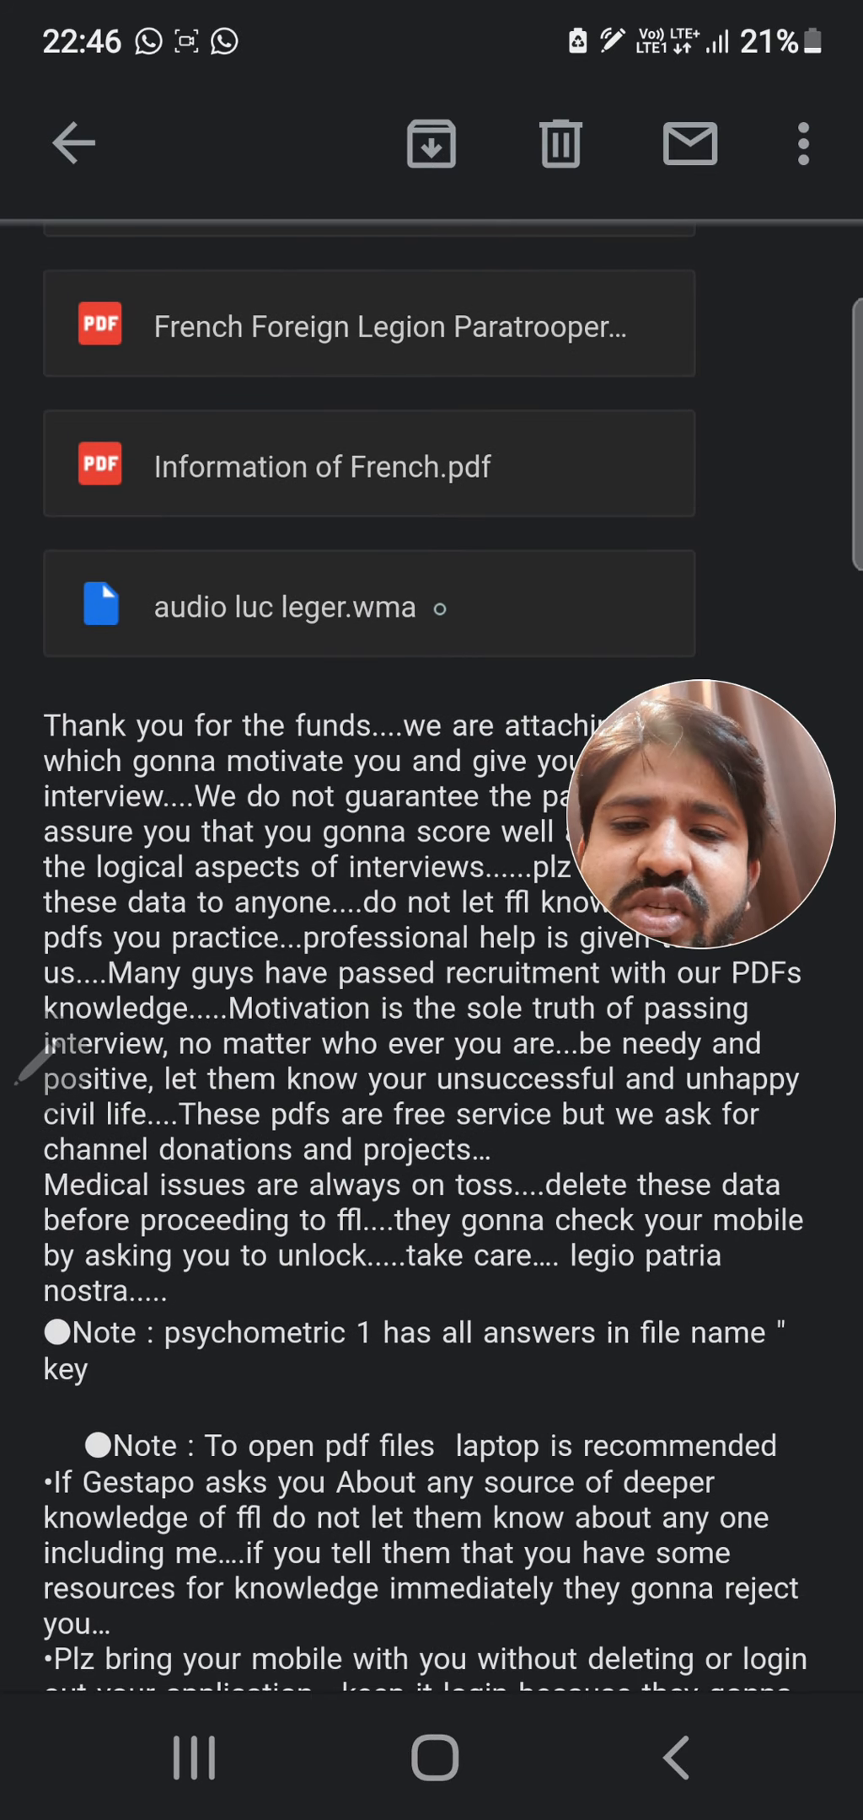
{"action": "scroll", "scroll_direction": "down", "scroll_amount": 3}
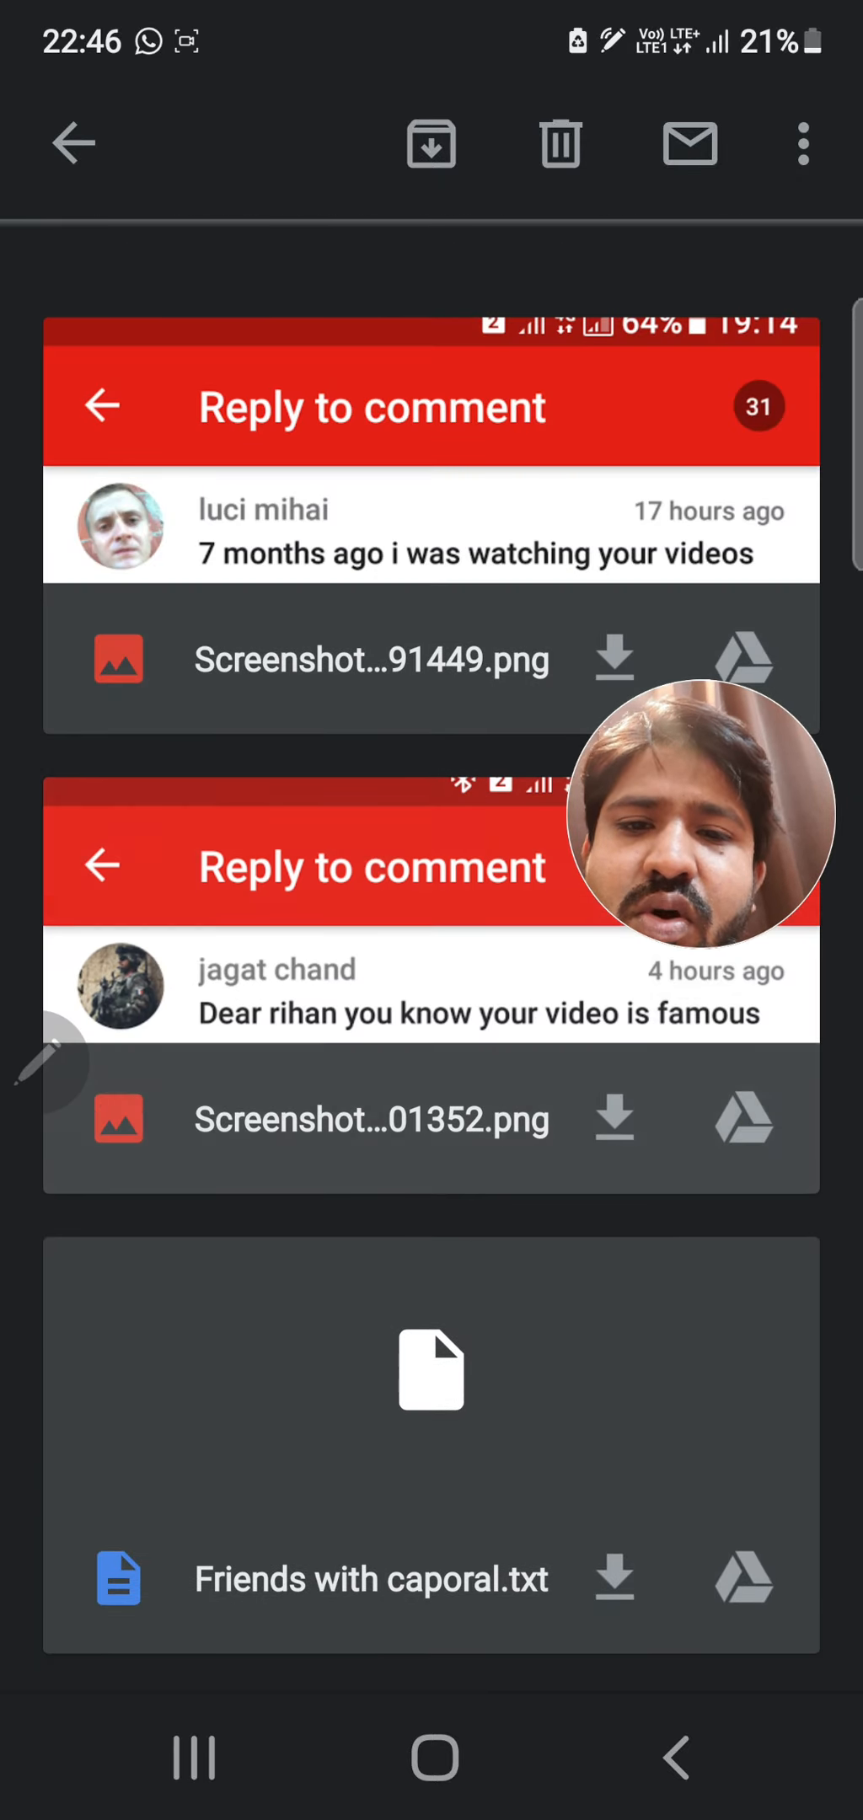
Scroll through the attachment cards to the Fasting Guideline.pdf and Keto Guideline.pdf previews
{"action": "scroll", "scroll_direction": "down", "scroll_amount": 3}
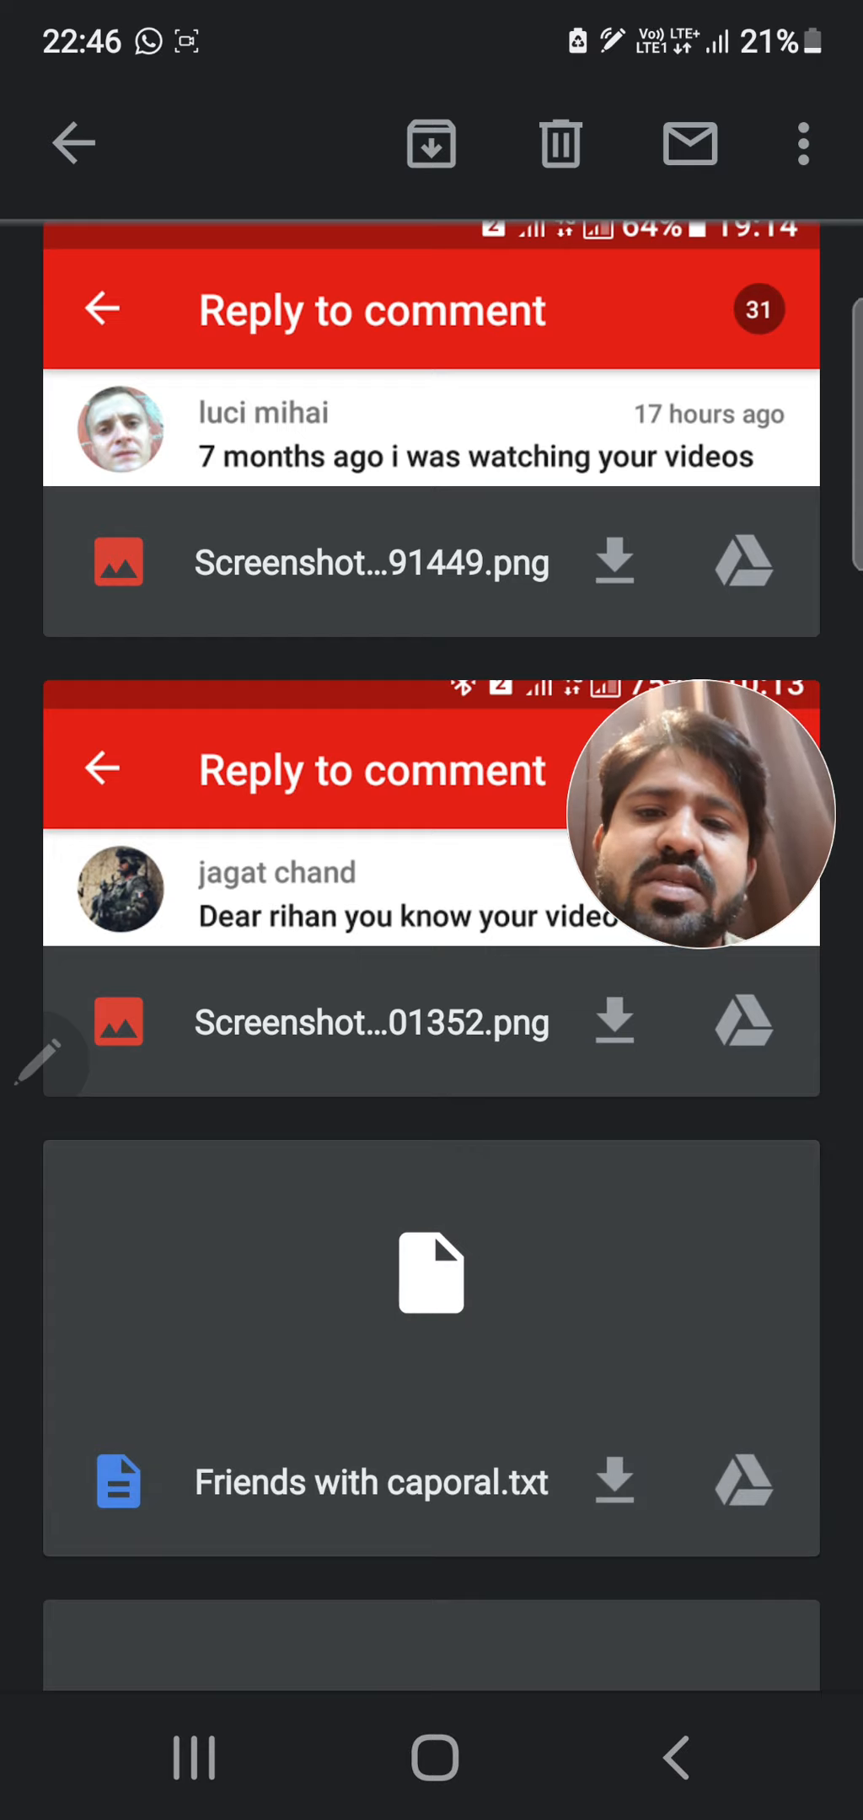
{"action": "scroll", "scroll_direction": "down", "scroll_amount": 3}
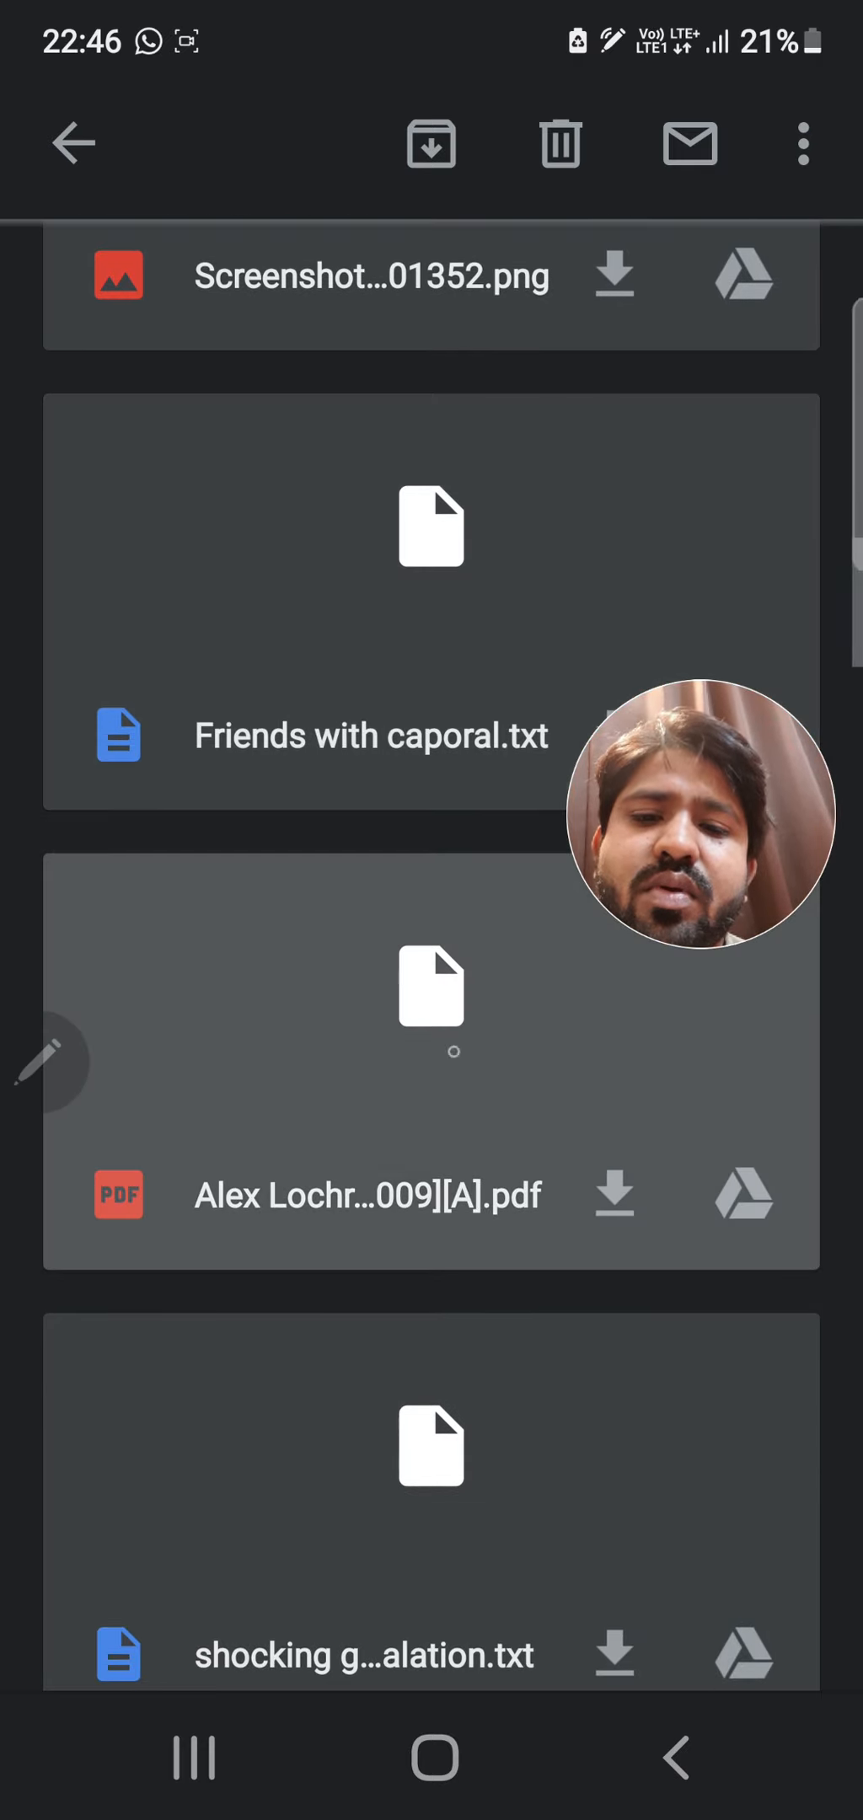
{"action": "scroll", "scroll_direction": "down", "scroll_amount": 3}
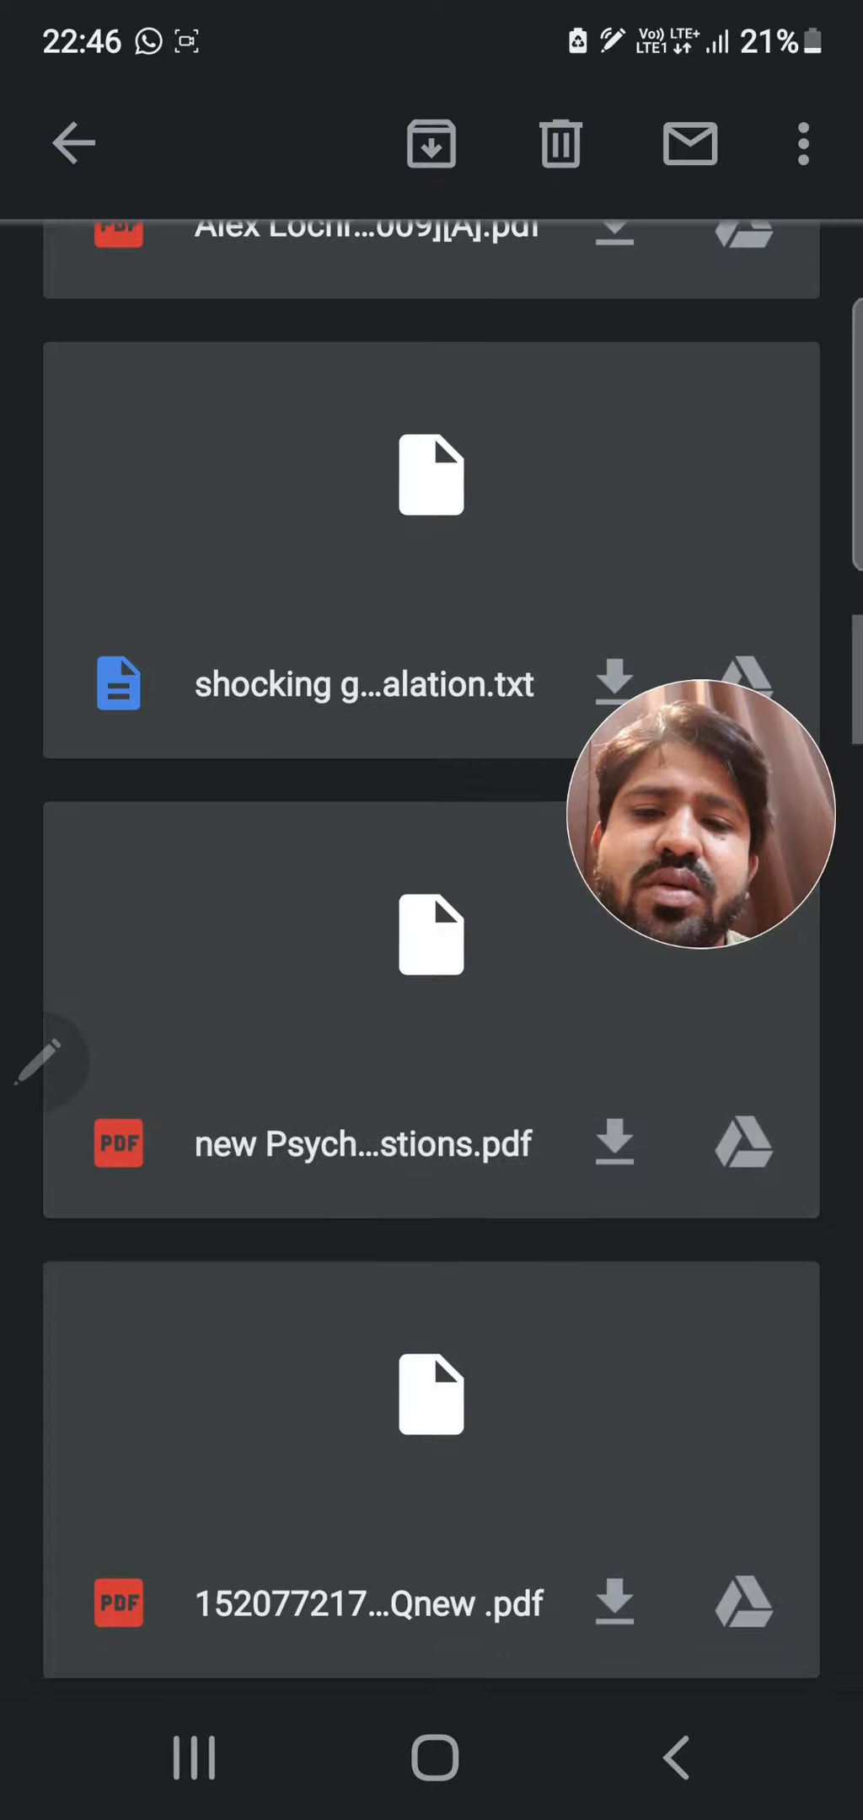
{"action": "left_click", "coordinate": [611, 1142]}
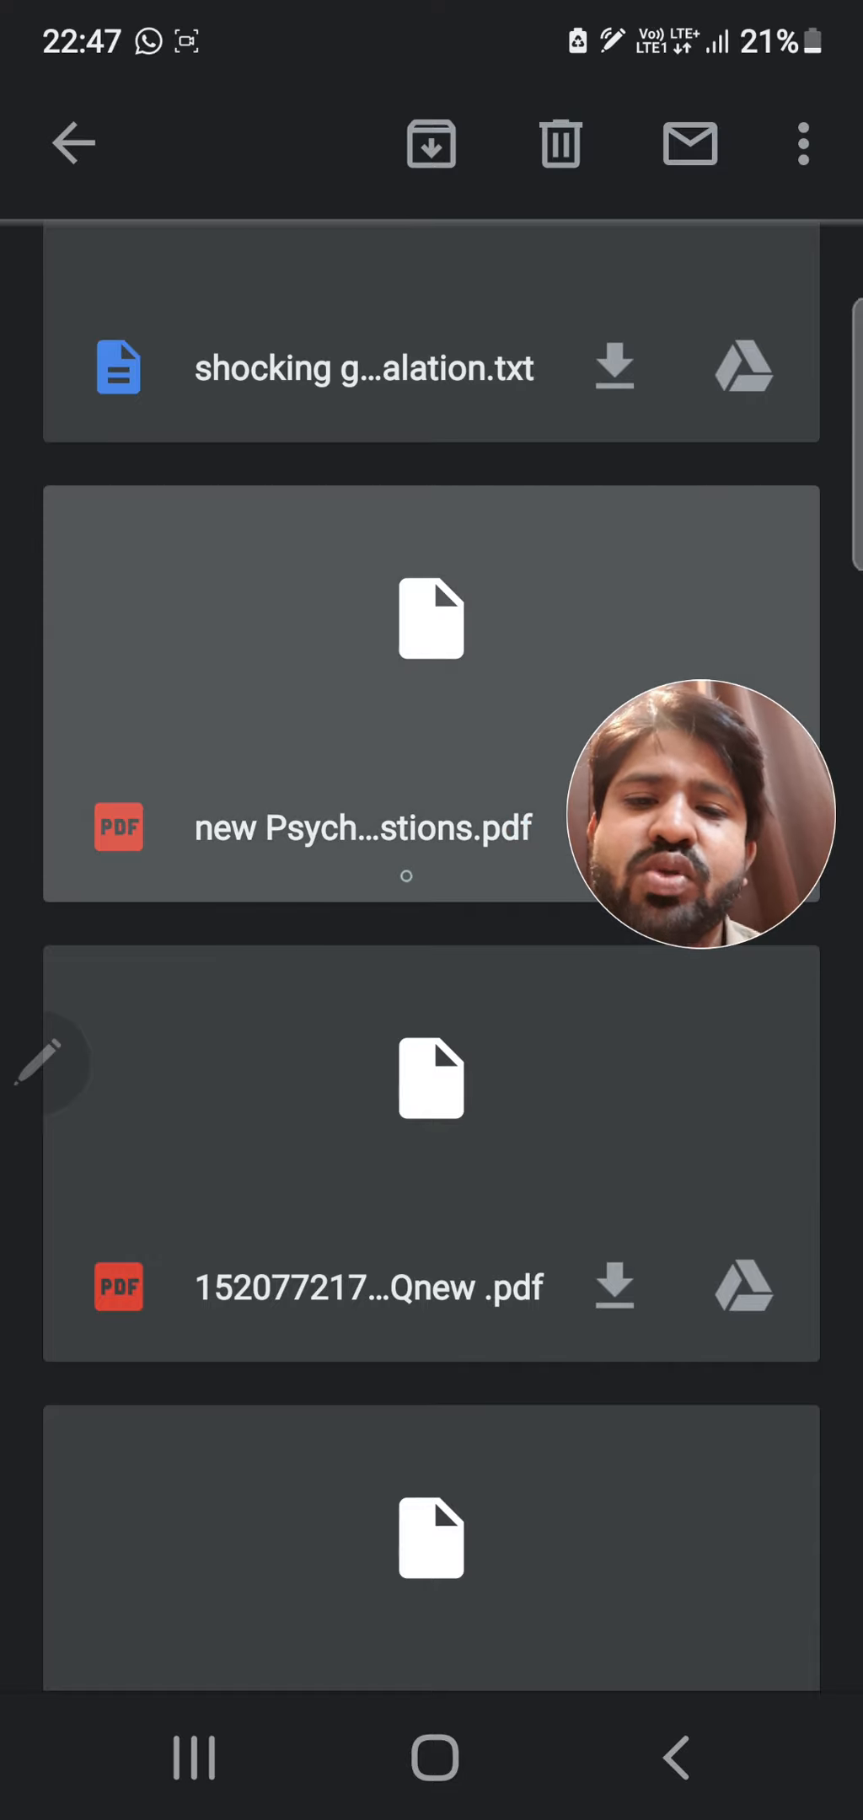
{"action": "scroll", "scroll_direction": "down", "scroll_amount": 3}
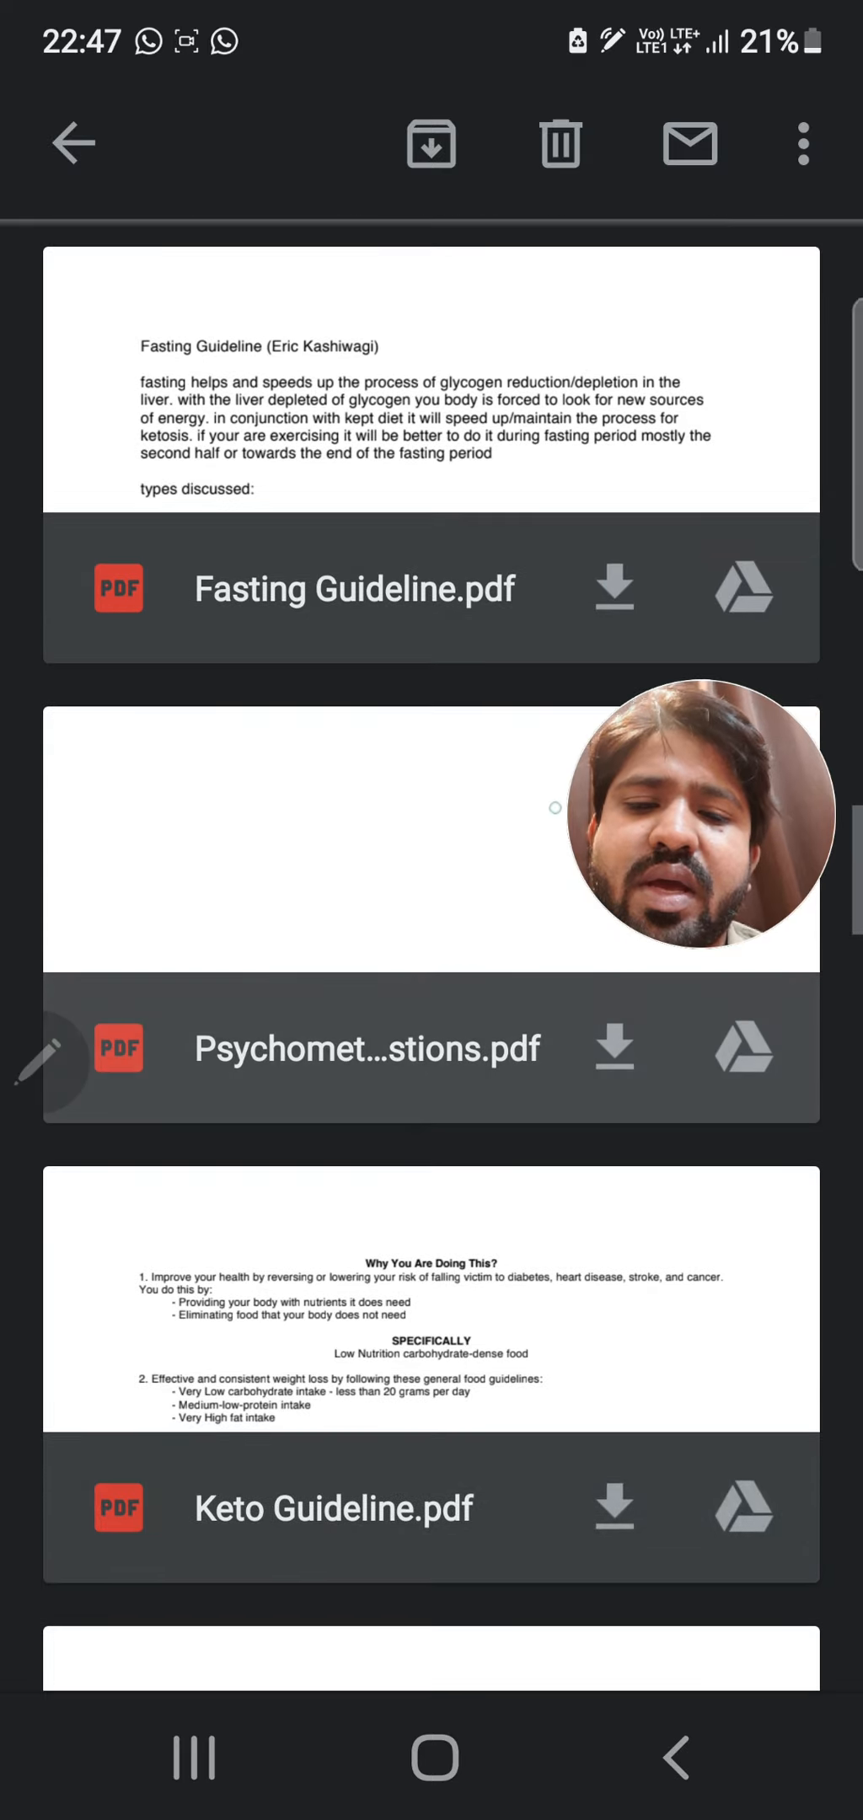
Scroll past Key .pdf, Qnew .pdf and the interview PDF to the 1,234-euro monthly calculation message
{"action": "scroll", "scroll_direction": "down", "scroll_amount": 3}
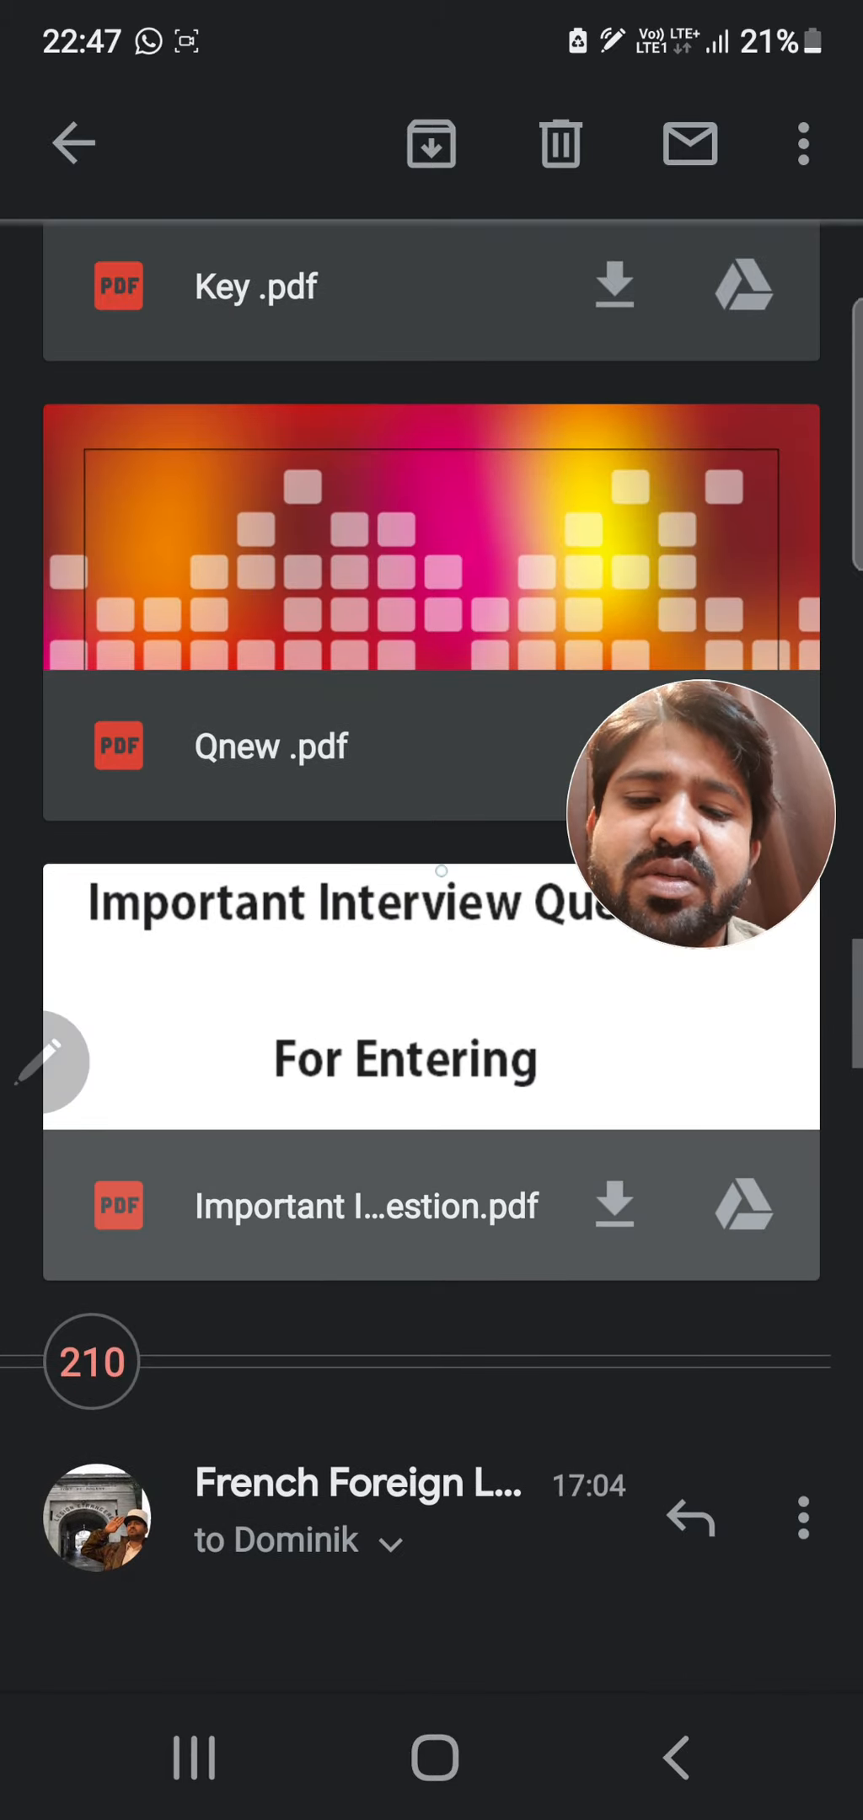
{"action": "scroll", "scroll_direction": "down", "scroll_amount": 3}
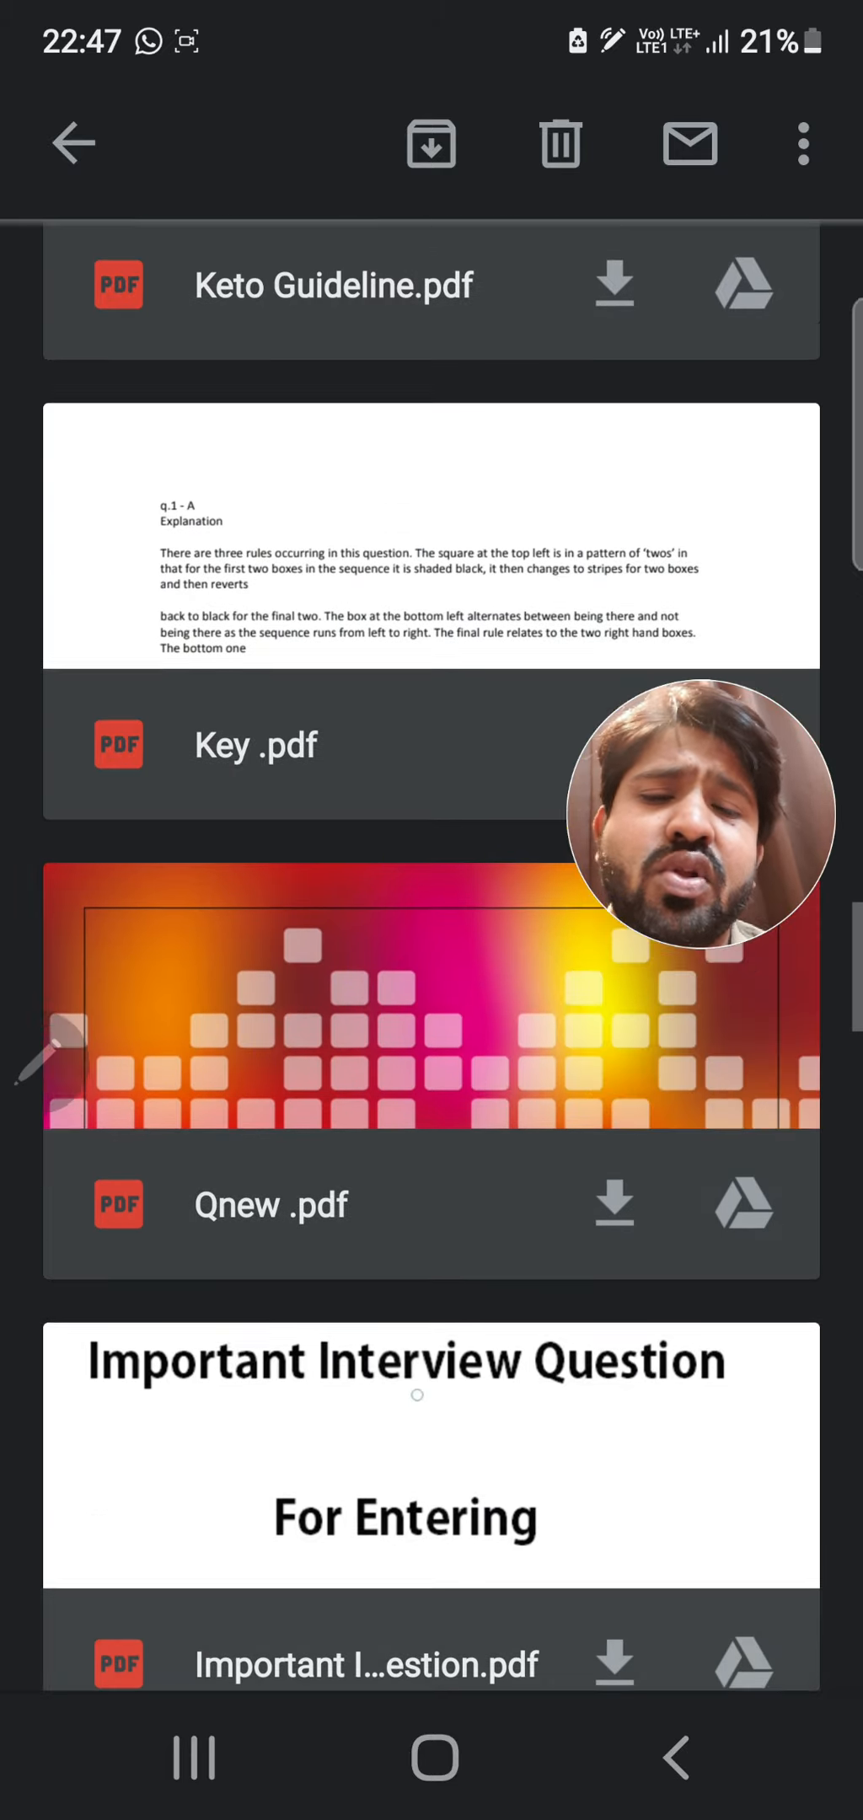
{"action": "scroll", "scroll_direction": "down", "scroll_amount": 3}
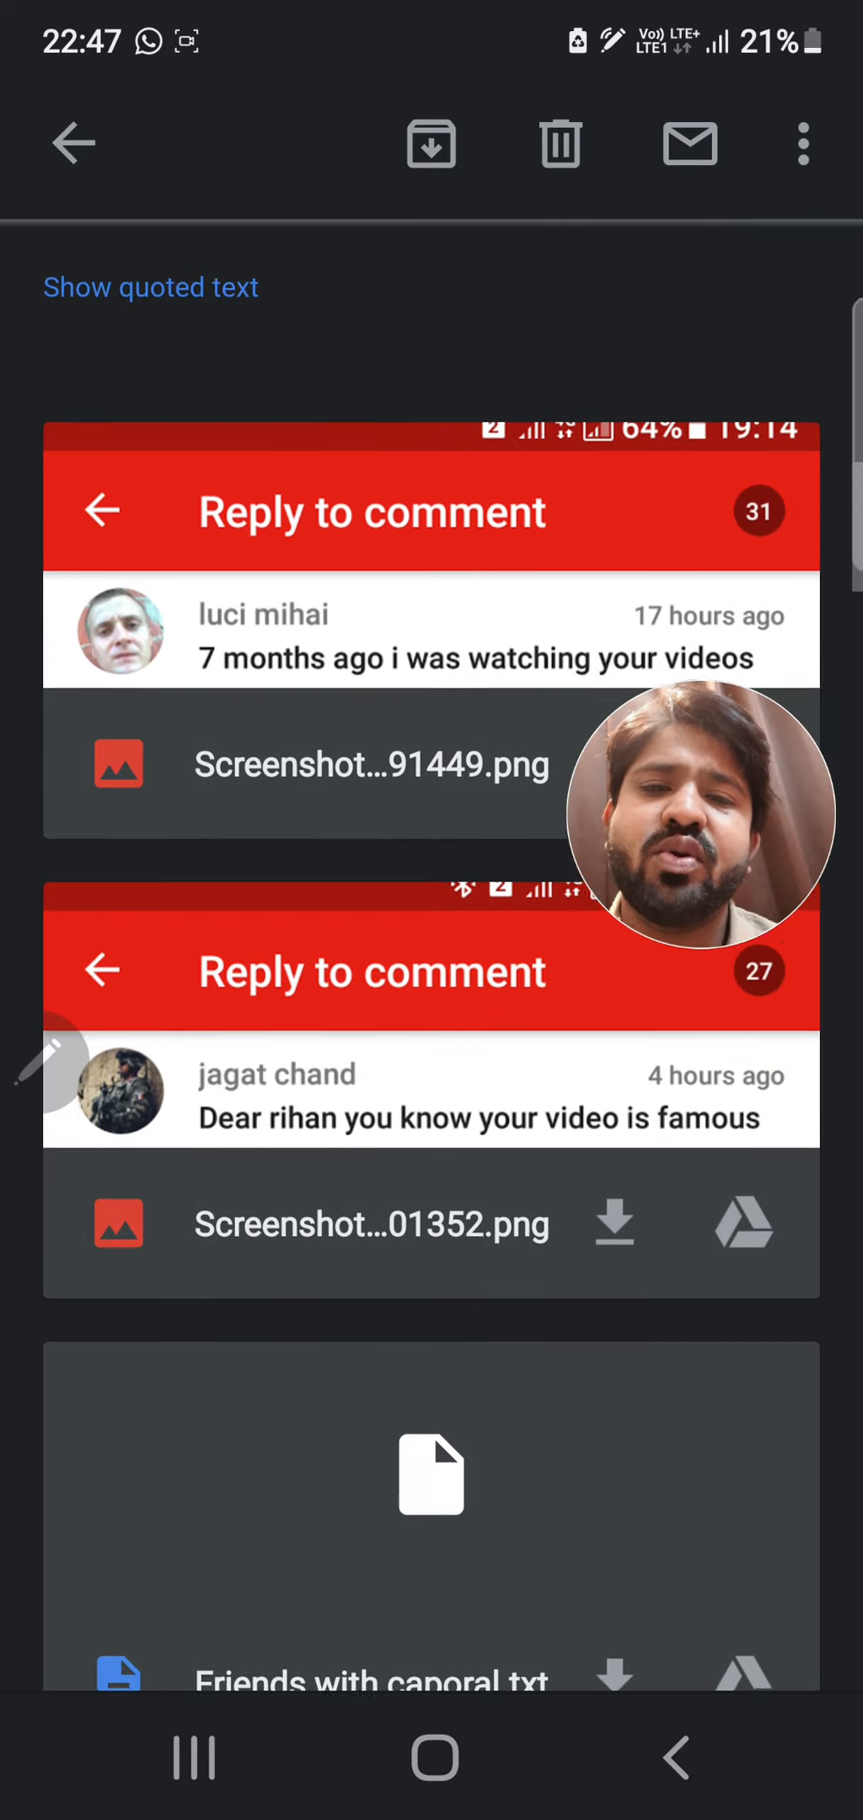
{"action": "scroll", "scroll_direction": "down", "scroll_amount": 3}
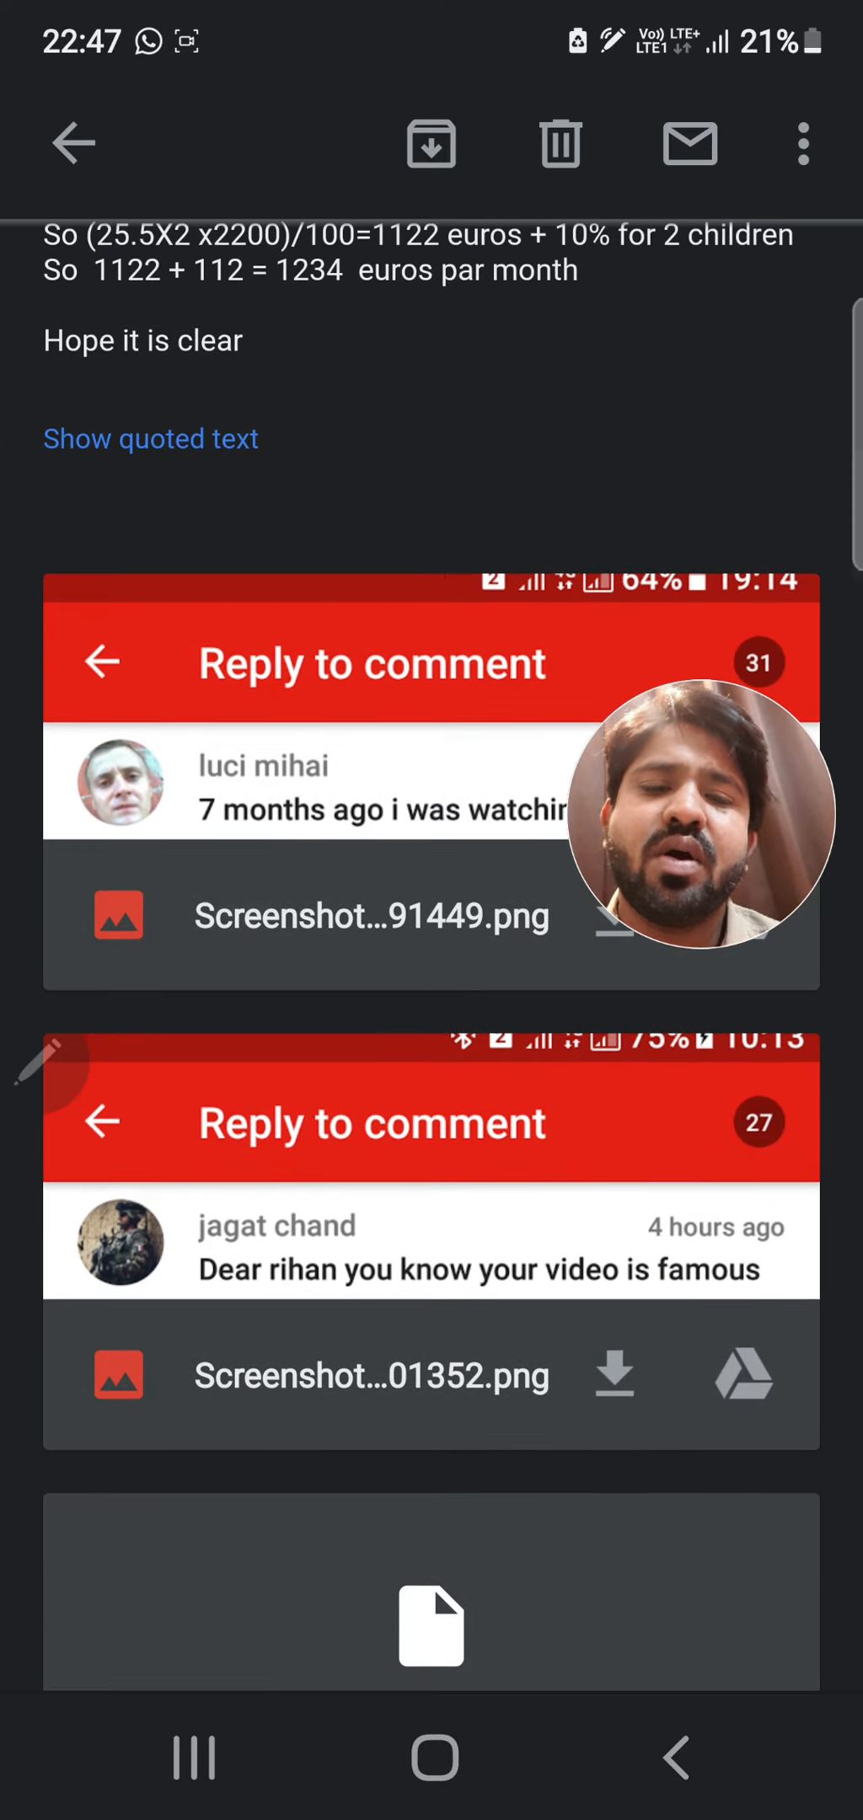